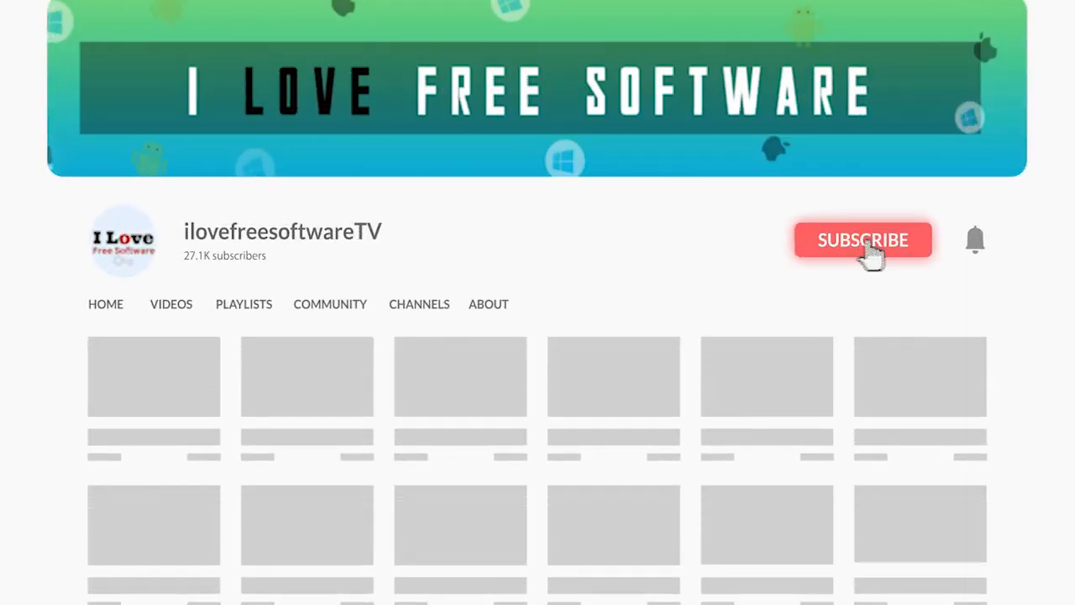
Show the Dropbox Capture product page, then open Dropbox Capture from the hidden tray icons.
{"action": "left_click", "coordinate": [863, 240]}
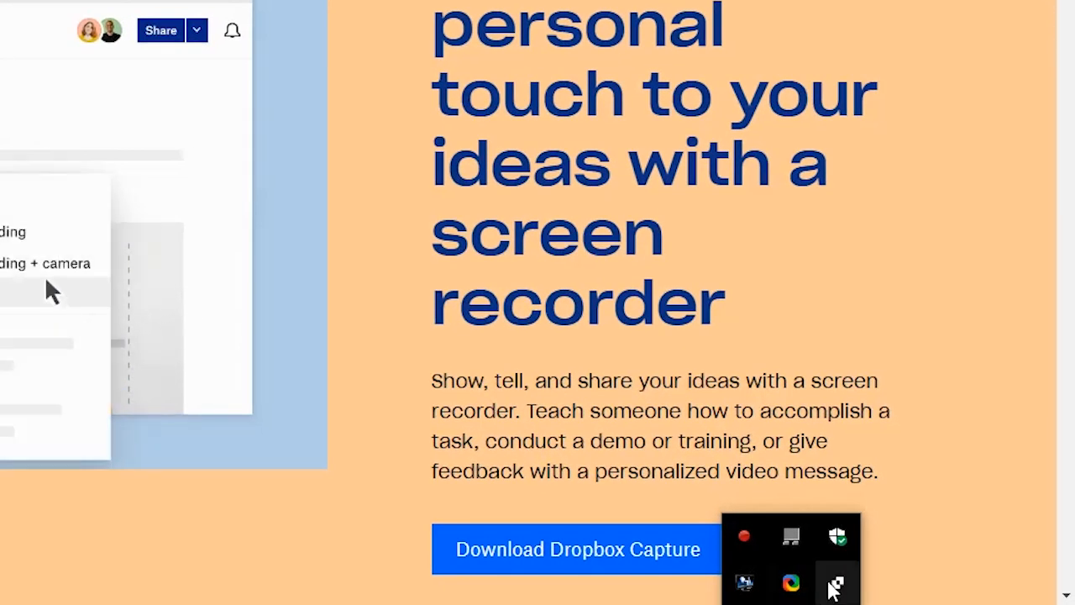
{"action": "left_click", "coordinate": [835, 584]}
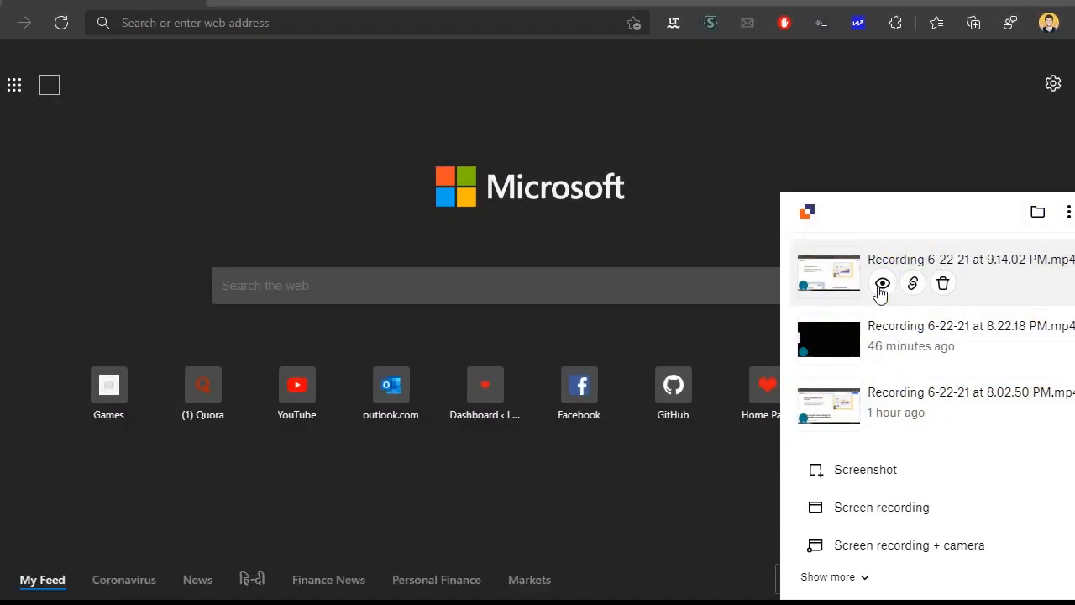
View the 9.14.02 PM recording in the browser through its Dropbox share link.
{"action": "left_click", "coordinate": [913, 283]}
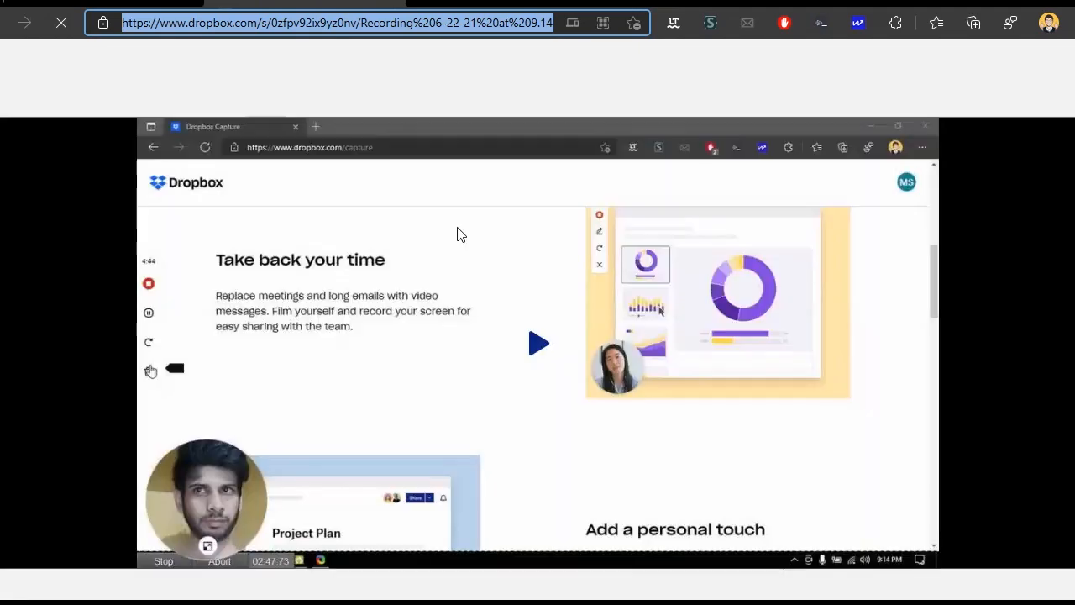